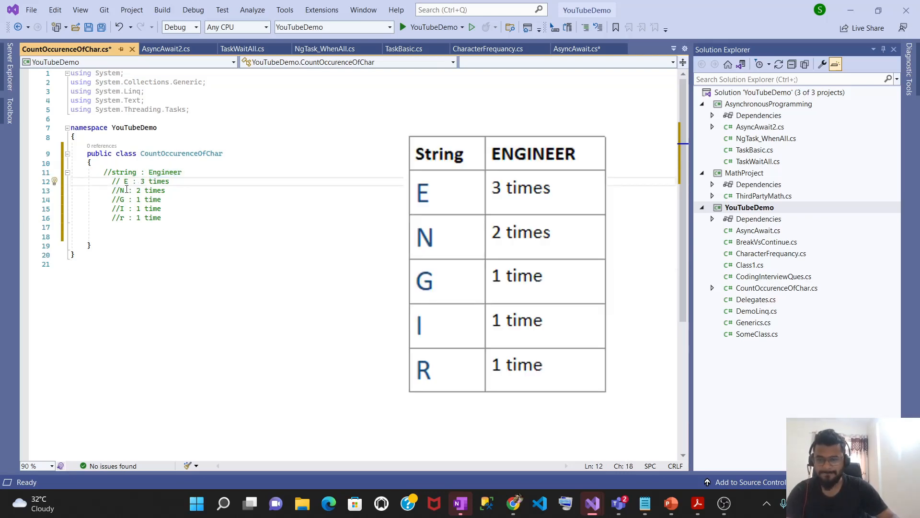
- Add an empty static void Main(string[] args) method below the letter-count comments
double_click(154, 190)
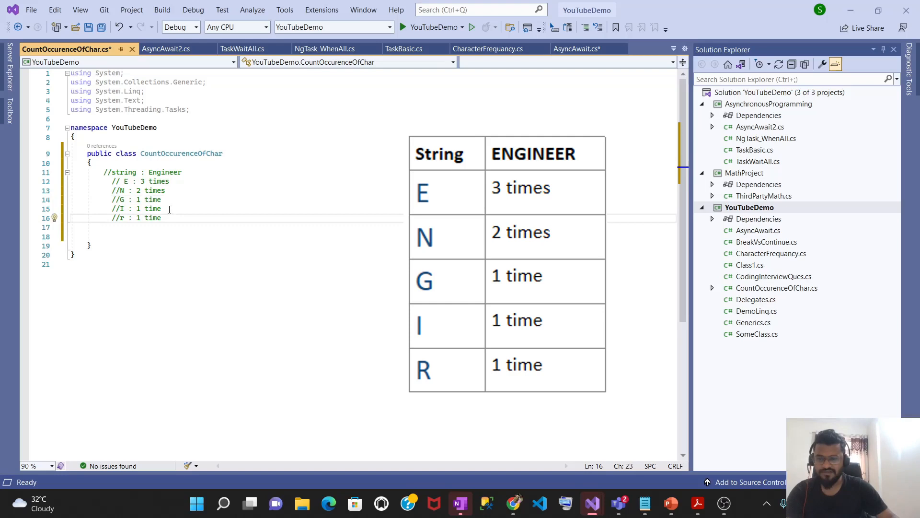
mouse_move(159, 208)
type("static void Main(string[] args")
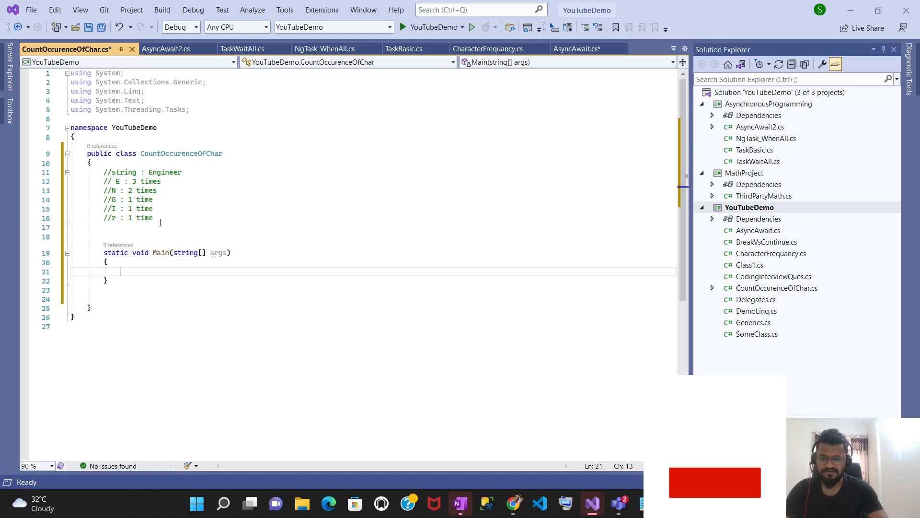
- Call CountOccrence(name) inside Main
type("CountO")
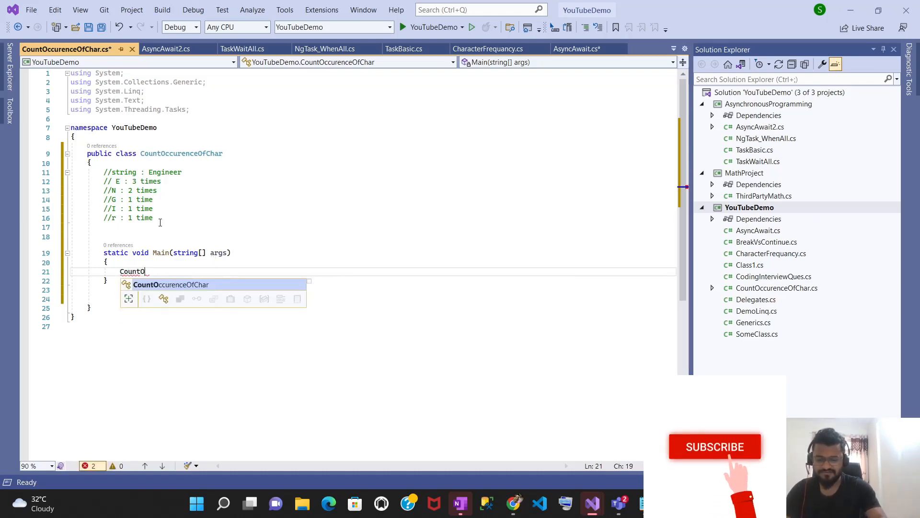
type("ccrence")
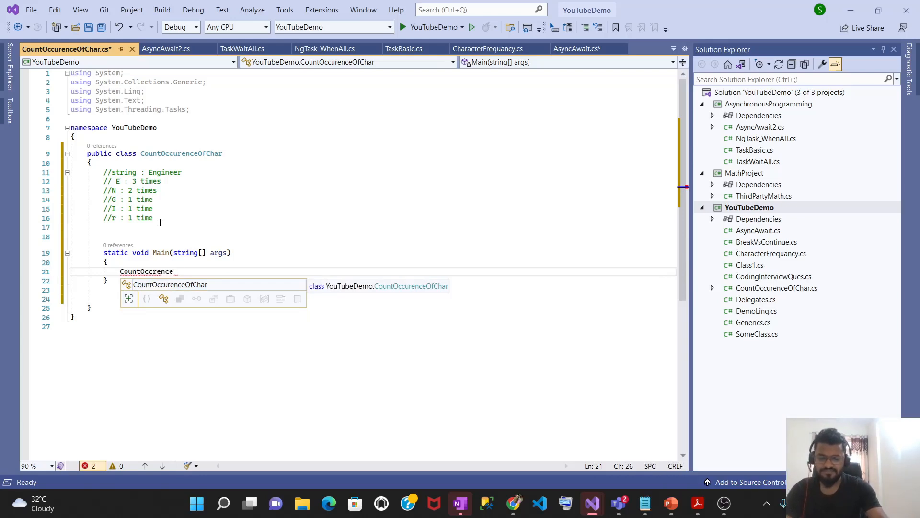
type("()")
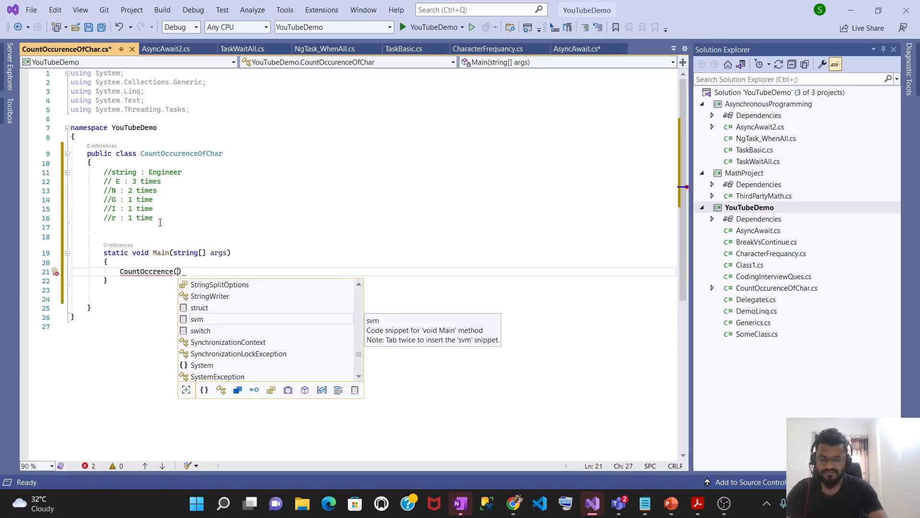
type("namde")
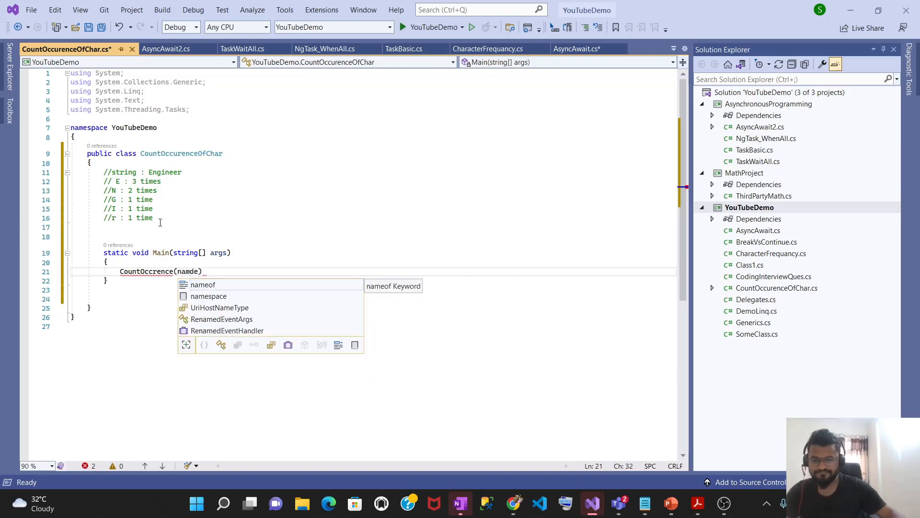
- Declare string name = "Engineer" on the line above the call
key("Backspace")
type(";")
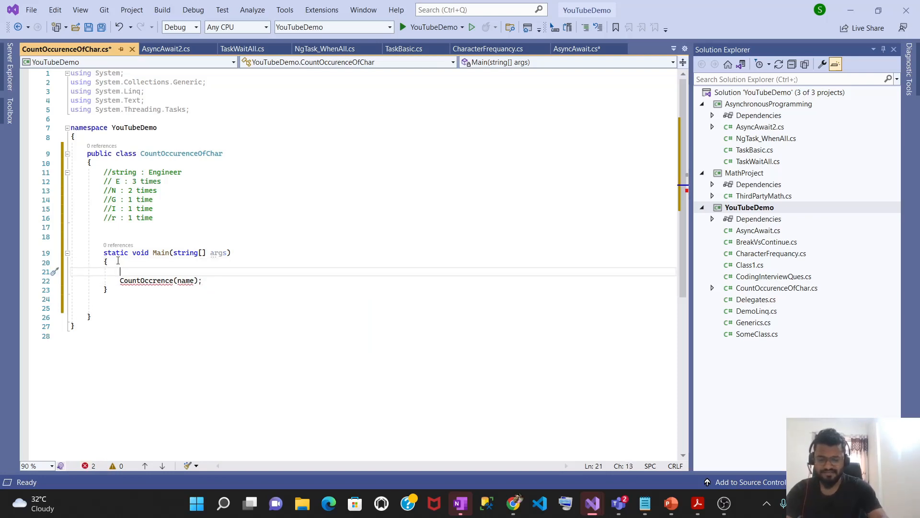
type("string name")
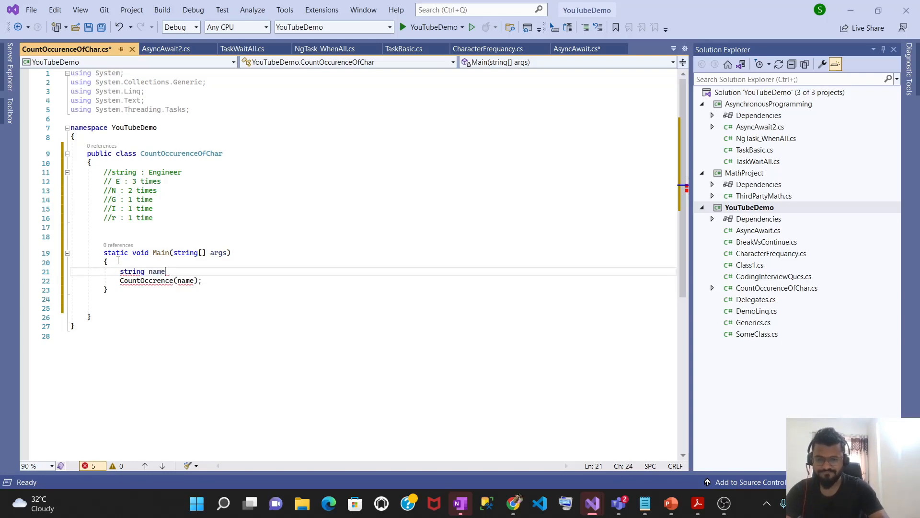
type("=\"")
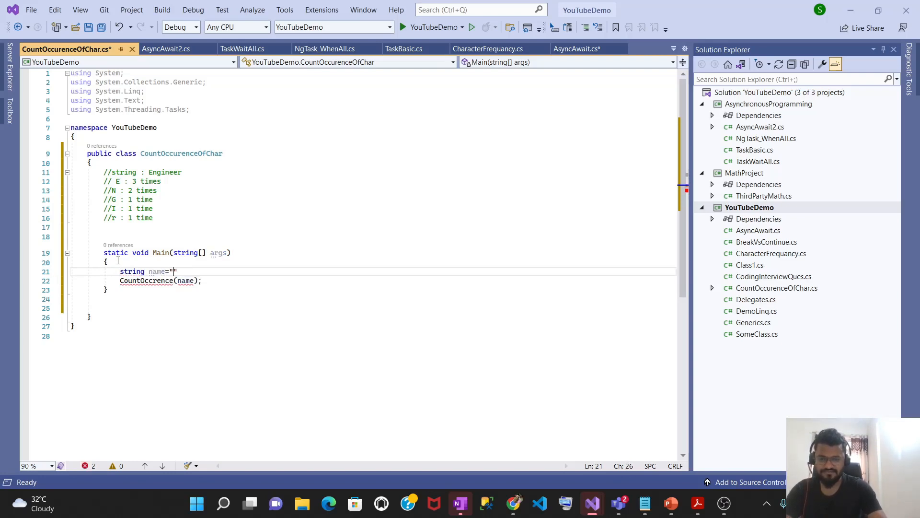
type("Engin")
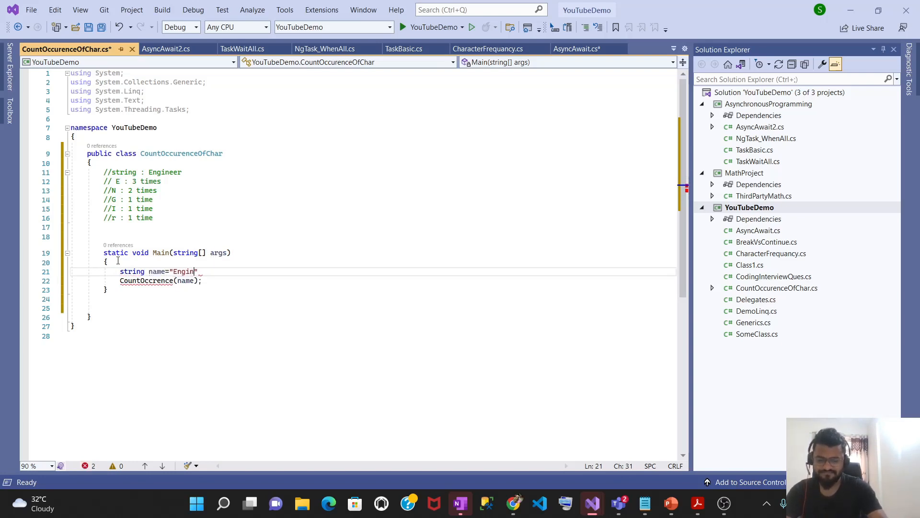
type("eer")
left_click(370, 236)
type("public s")
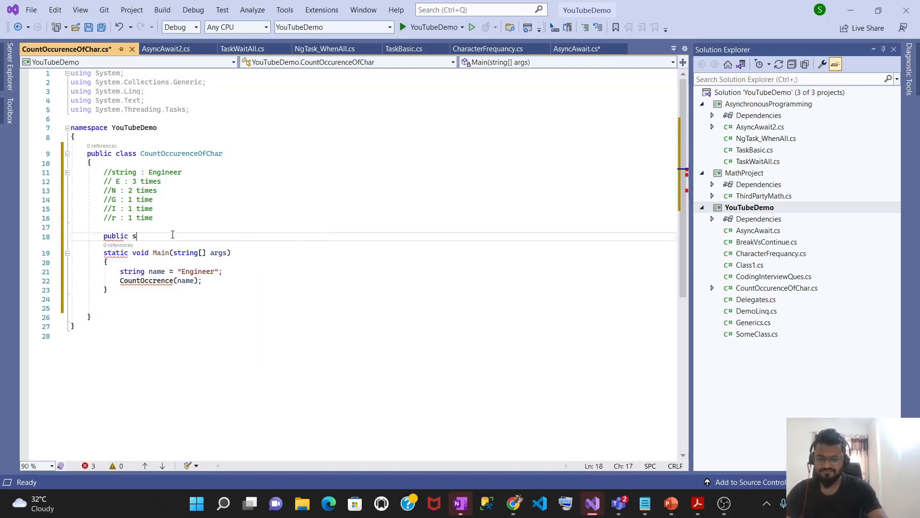
- Write public static void CountOccrence(string name) containing a foreach over name's characters
type("tatic void")
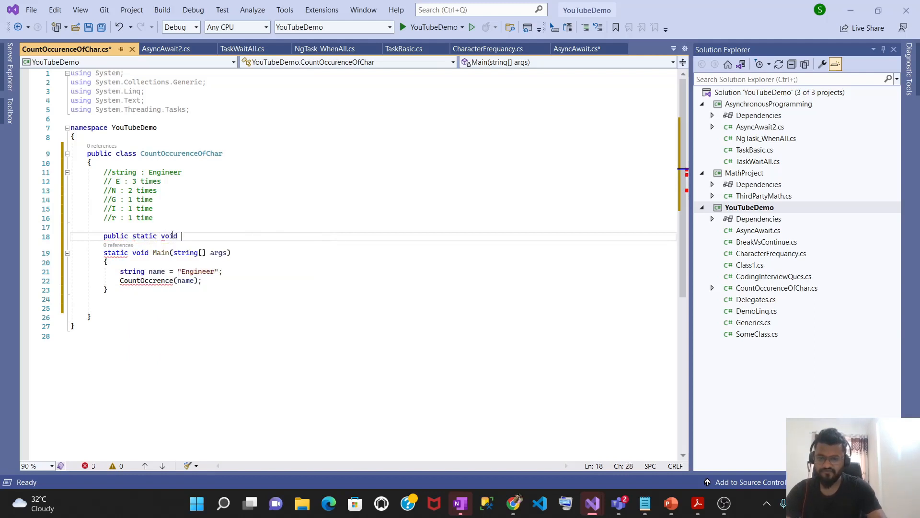
type("CountOccrence(s")
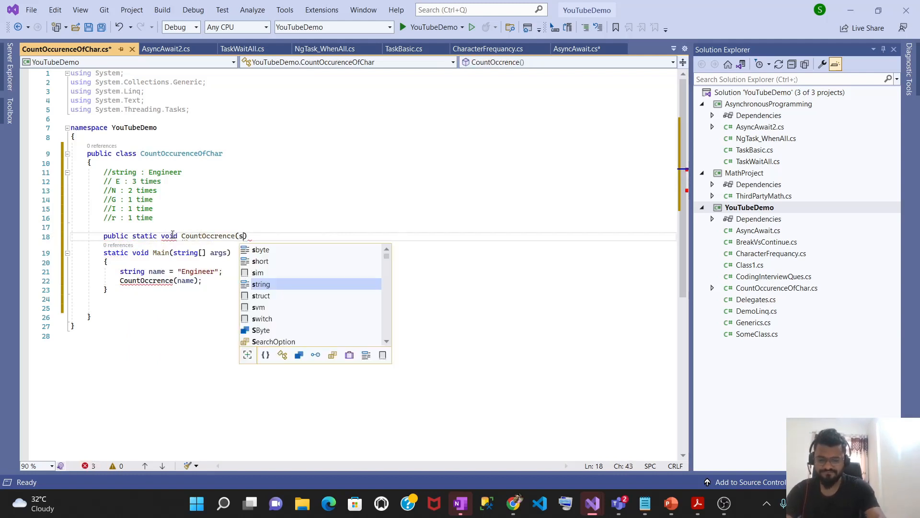
type("tring name")
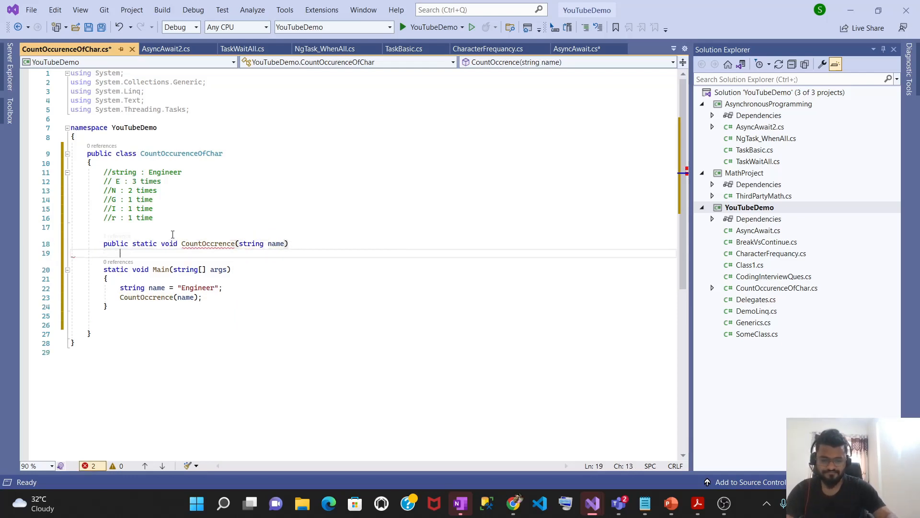
type("{")
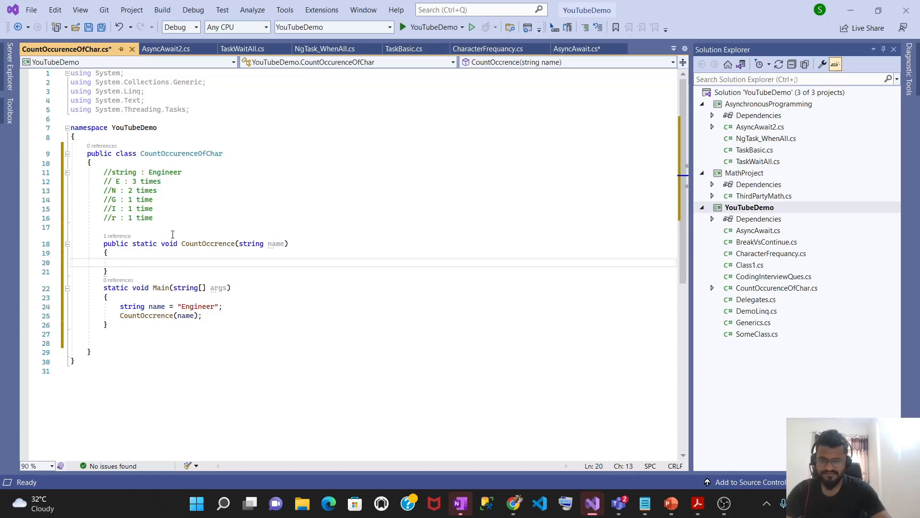
type("foreach(char")
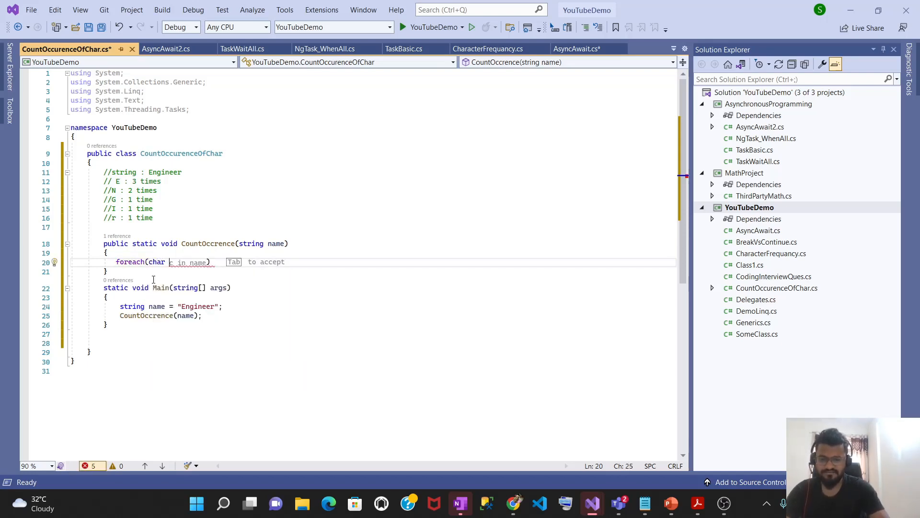
type("c in name")
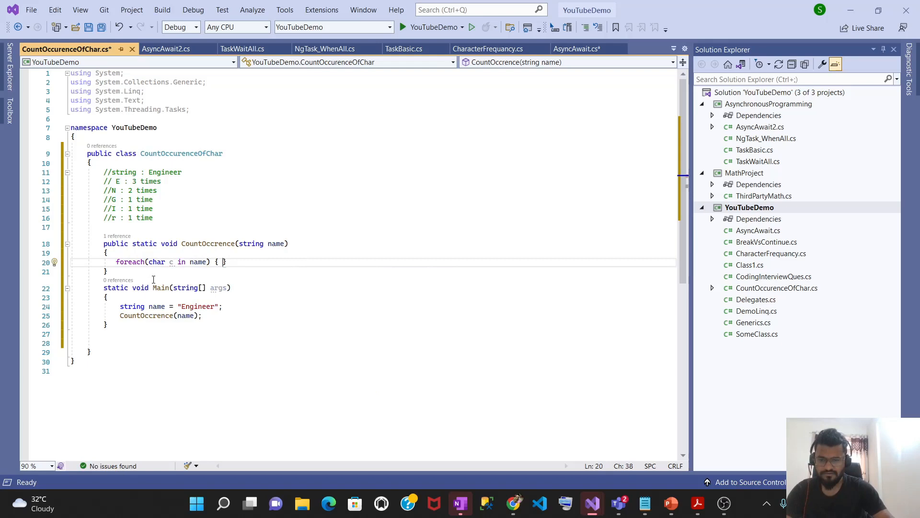
- Declare Dictionary<char, int> dict = new Dictionary<char, int>() above the foreach loop
type("if(c ==")
type("Dictio")
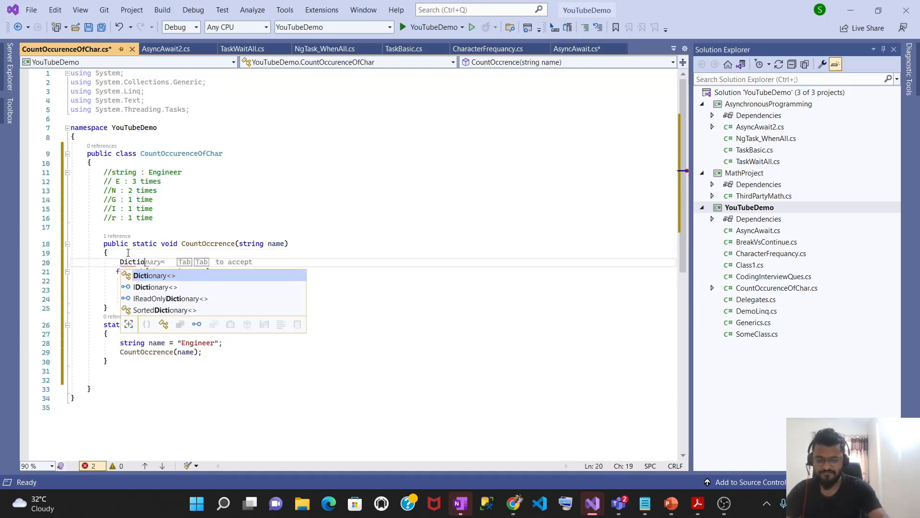
type("<")
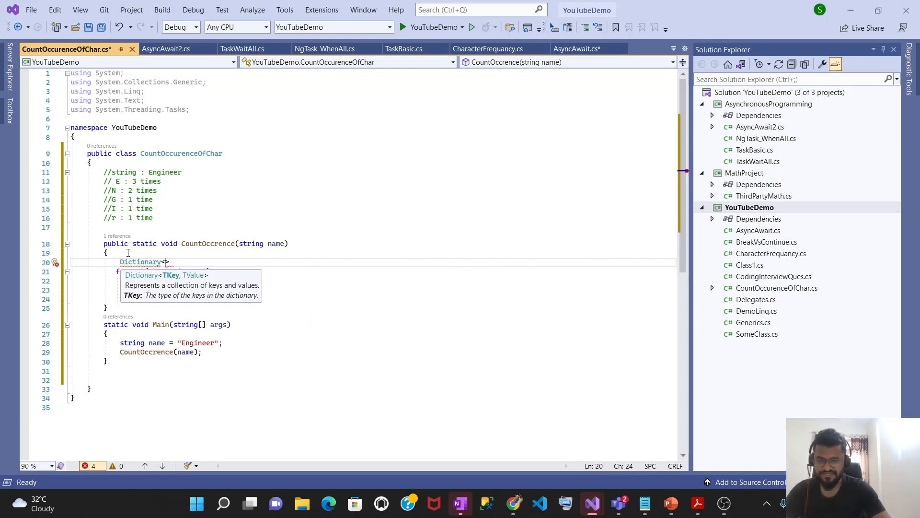
type(">")
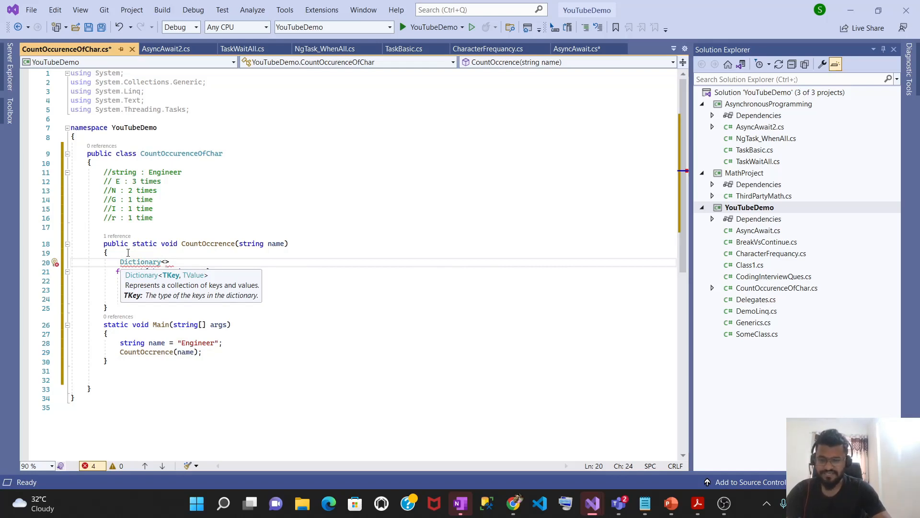
type("char,")
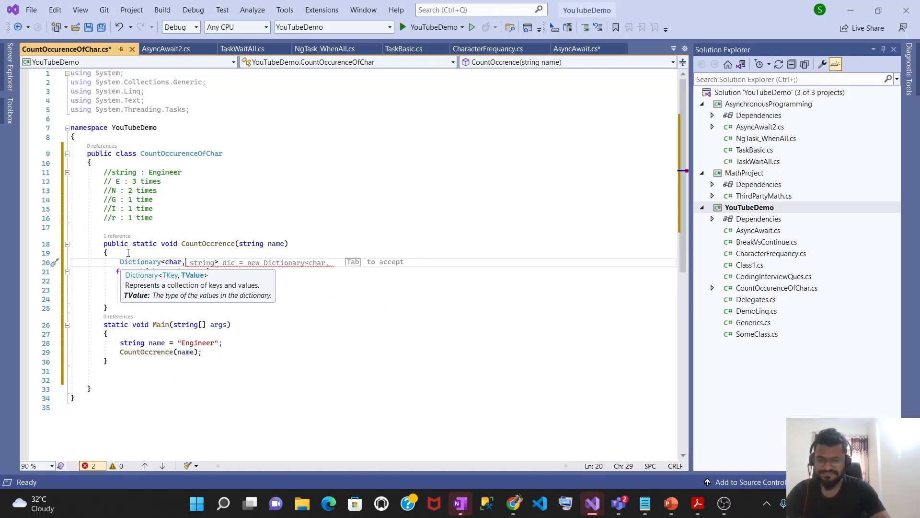
type("int")
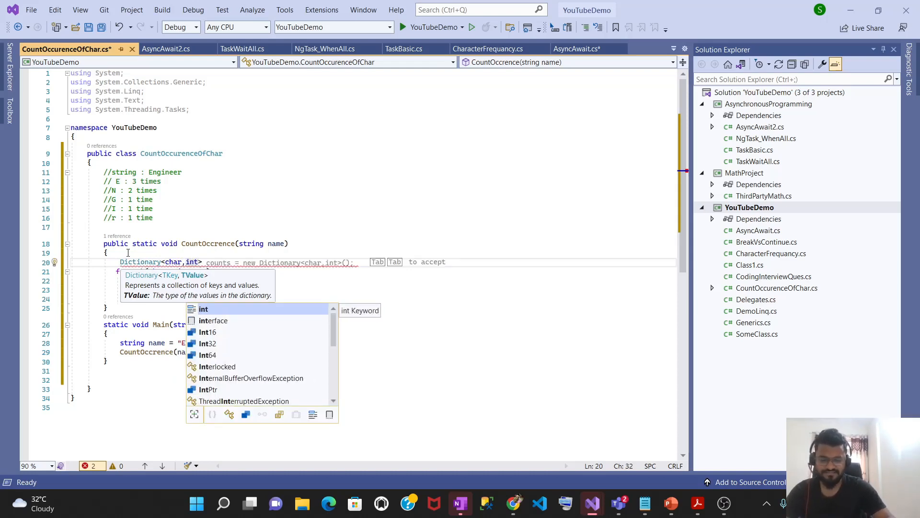
type("d")
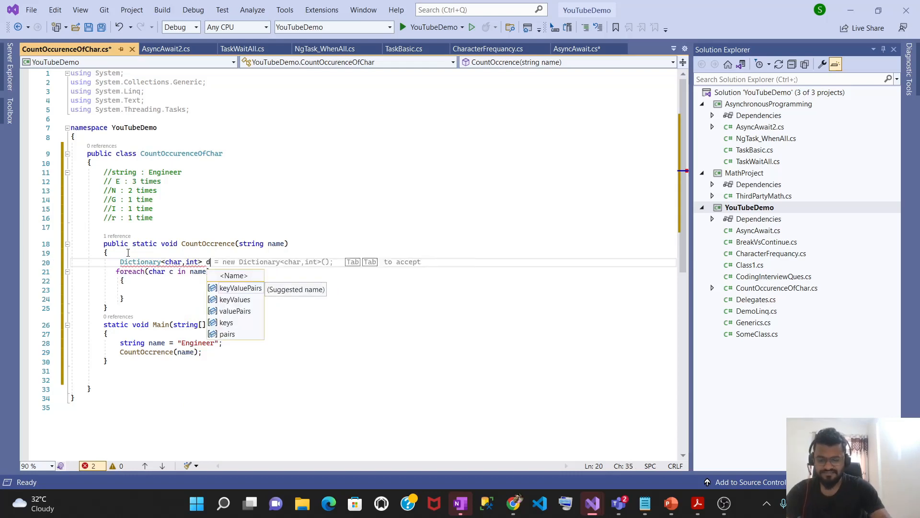
type("ict= new Dictionary<char, int>();")
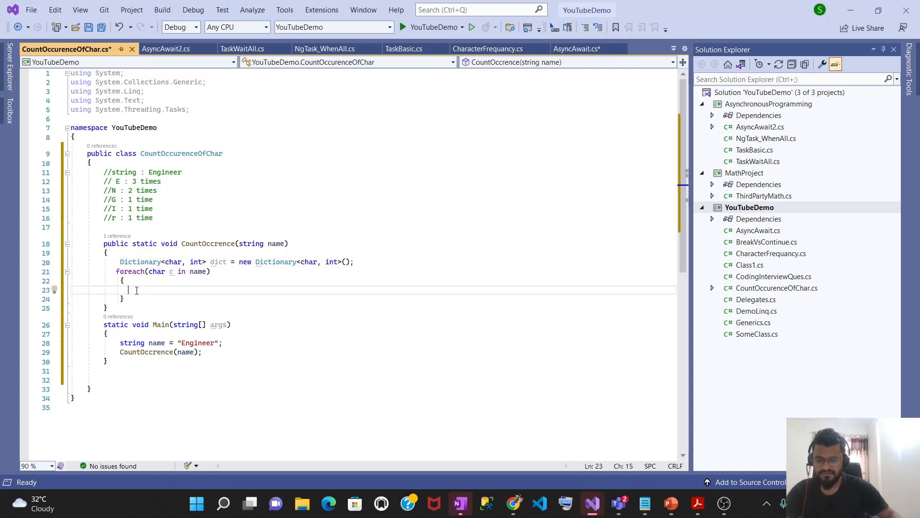
- Fill the loop body with dict.TryGetValue(c, out int value) and dict[c] = value + 1
type("dict[c] = 1;")
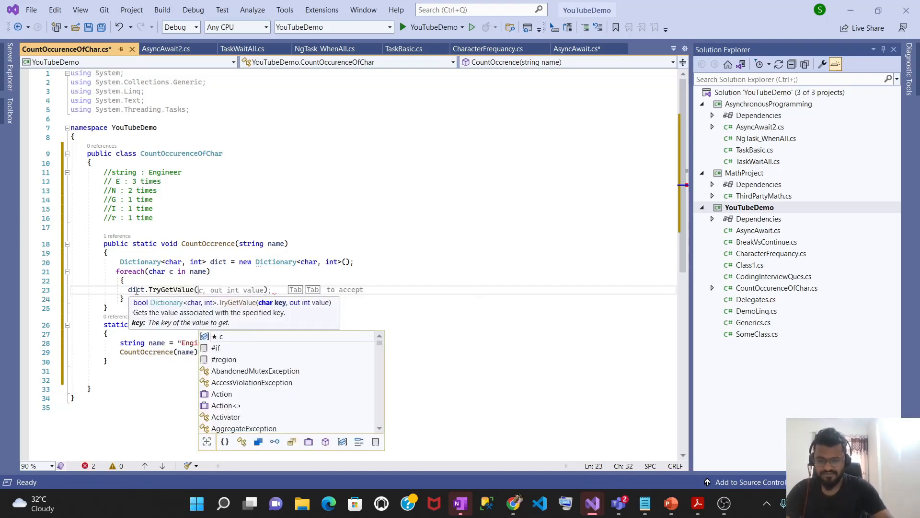
type(", out int value);")
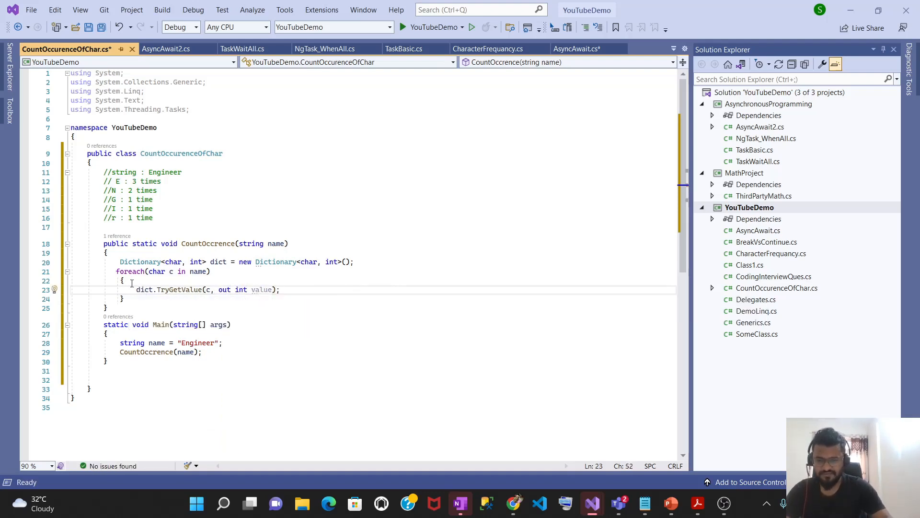
type("dict[c] = value;")
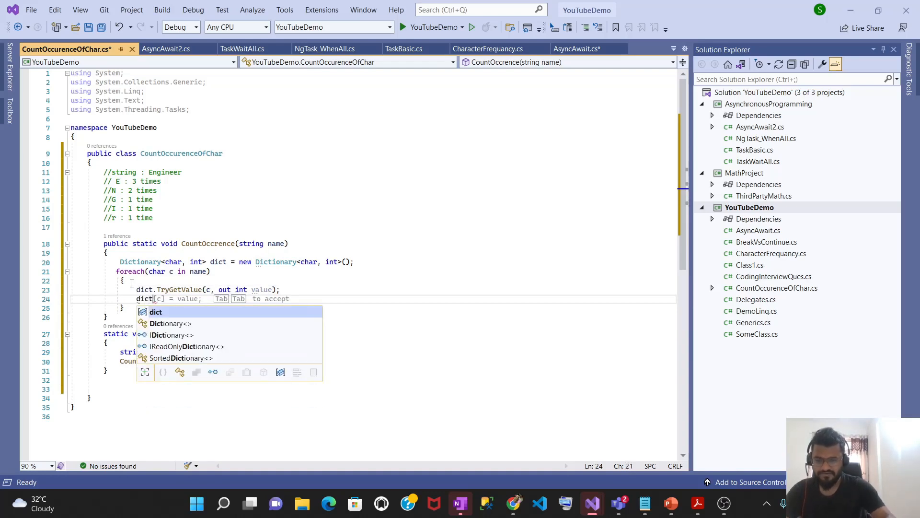
type("[c")
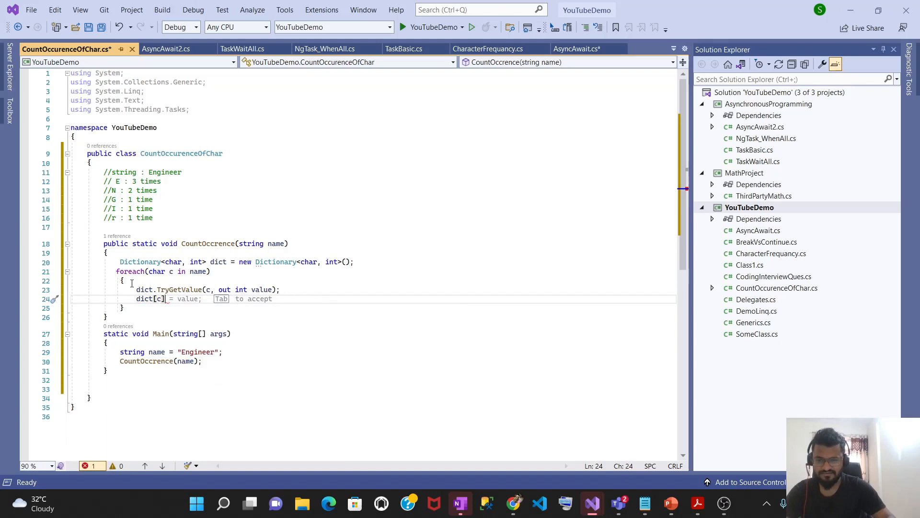
type("va")
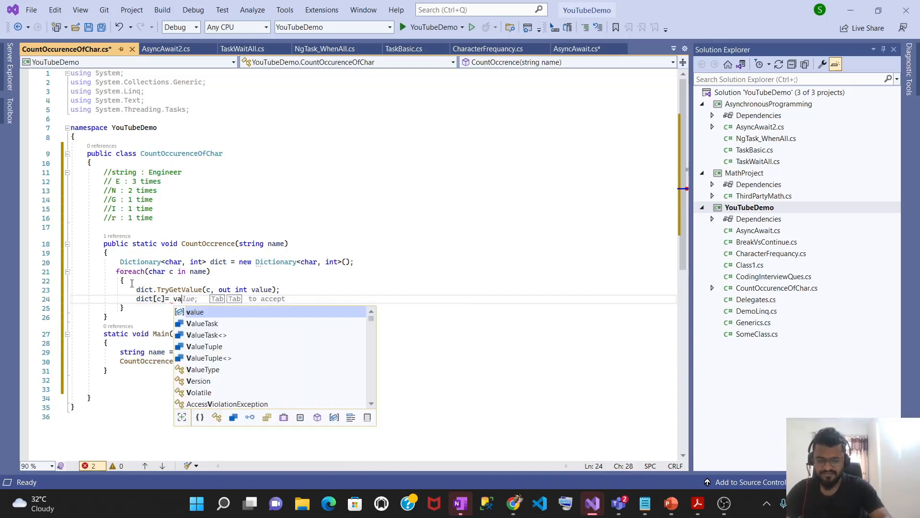
type("+1")
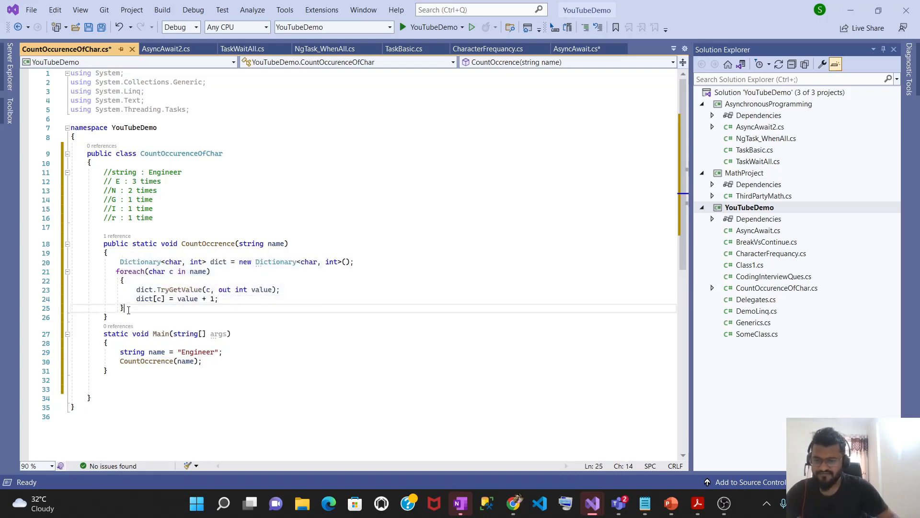
- Start a second loop on new lines below the counting loop
double_click(217, 262)
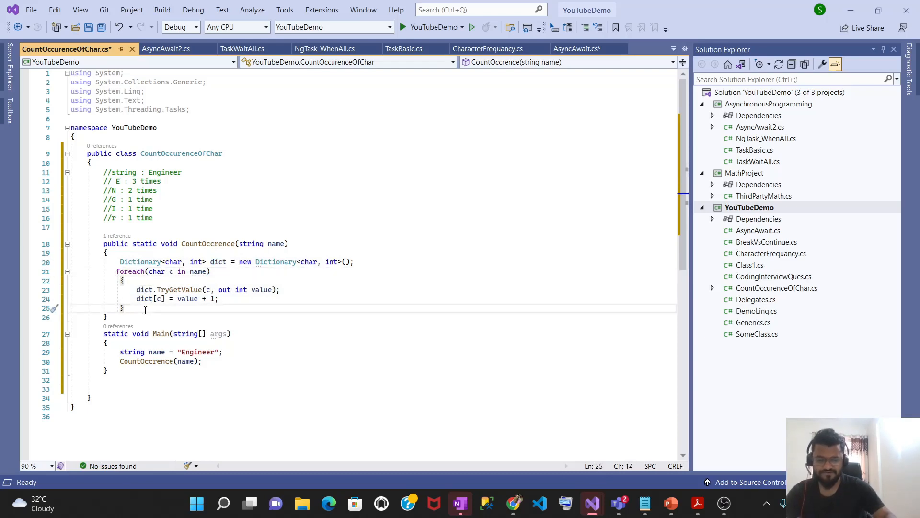
key("enter")
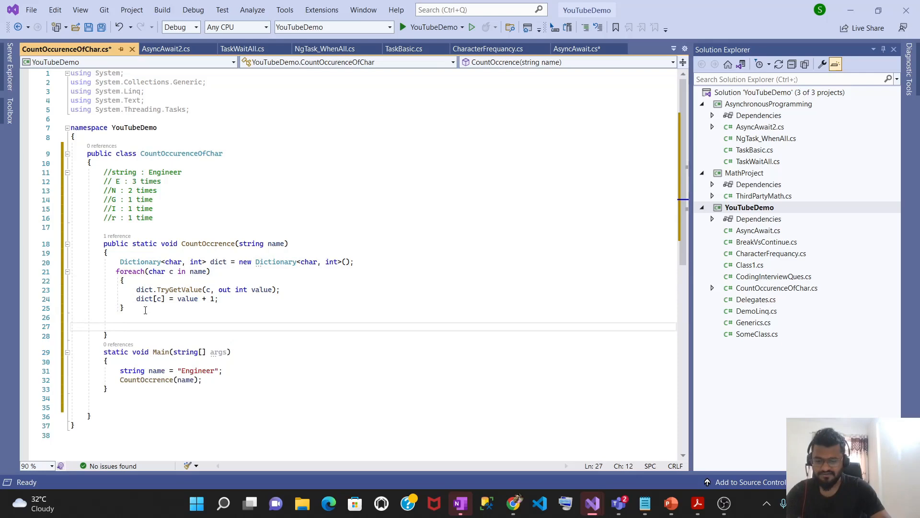
type("foreach(")
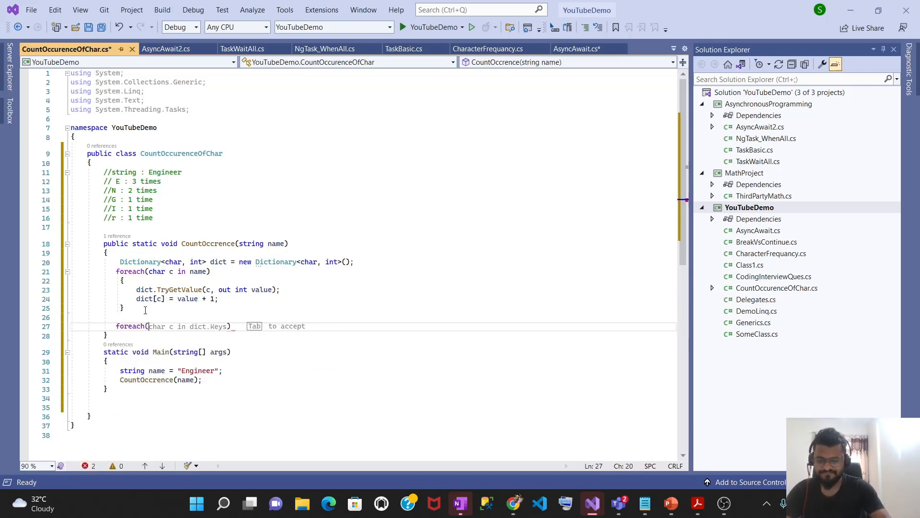
- Write foreach (var x in dict) with a Console.WriteLine("The ") call inside
type("var x in d")
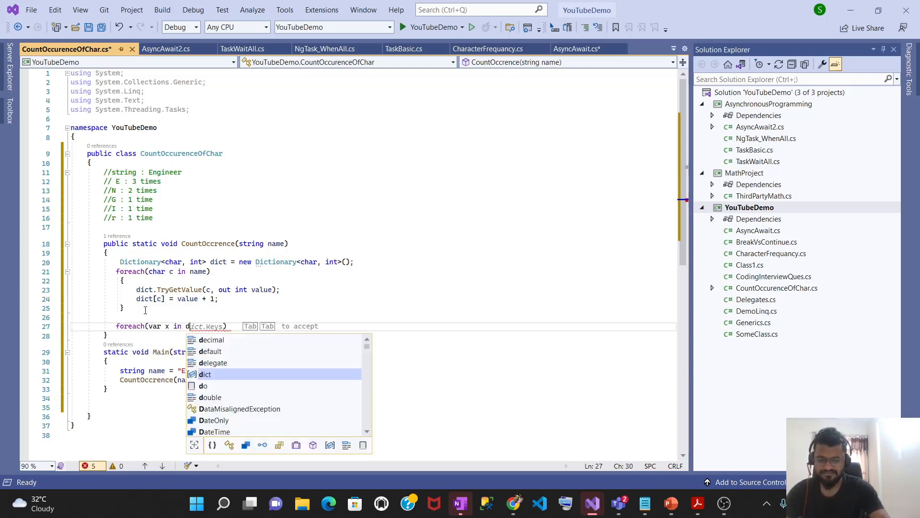
type("ict")
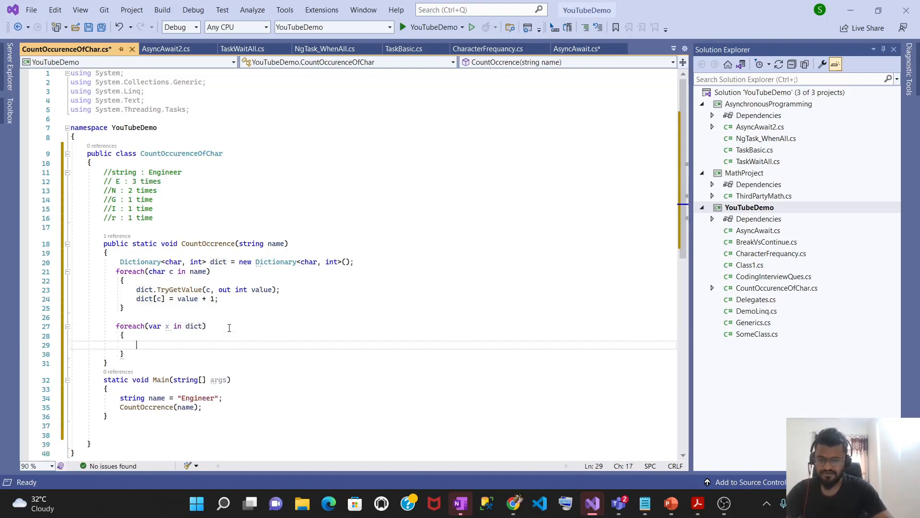
type("Console.WriteLine();")
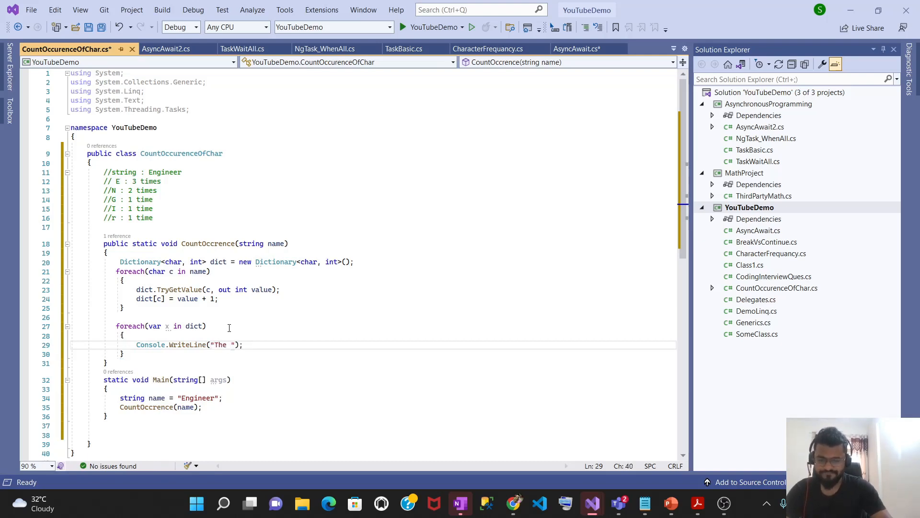
- Type the message text describing each character's occurrence count
type("occ")
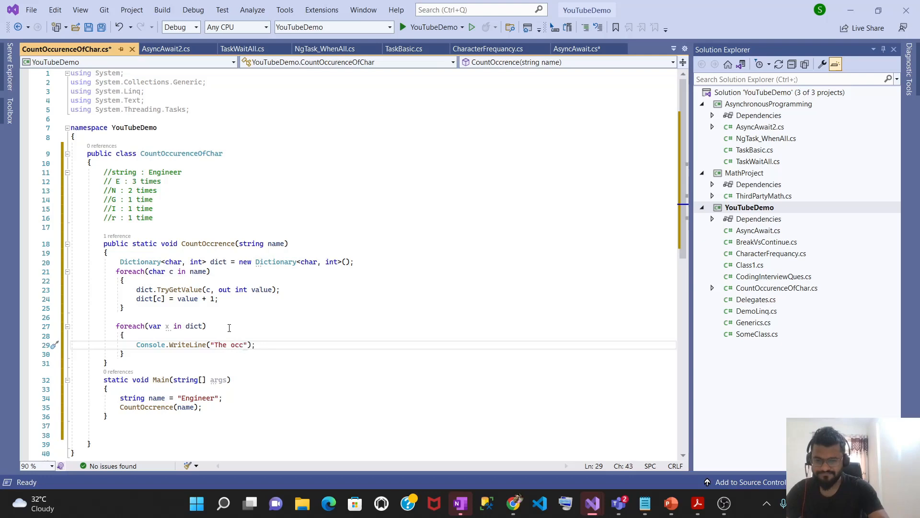
type("urence of")
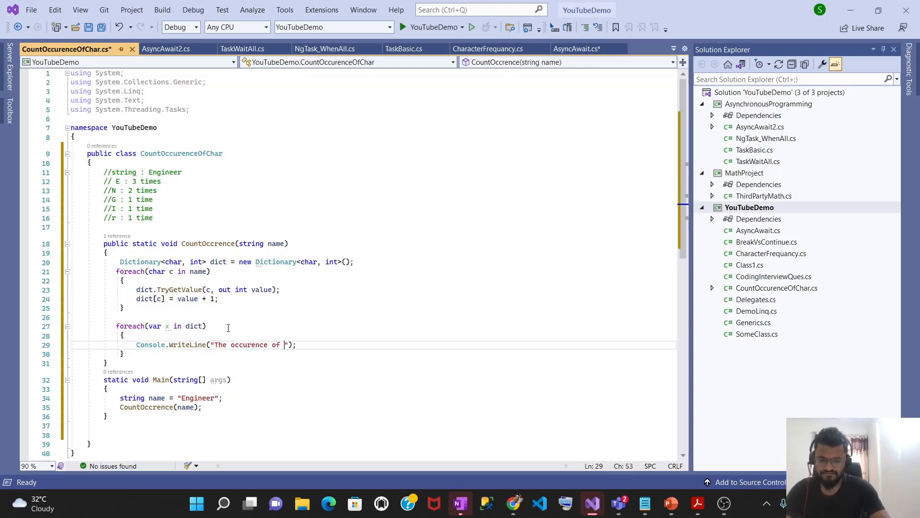
type("characacter")
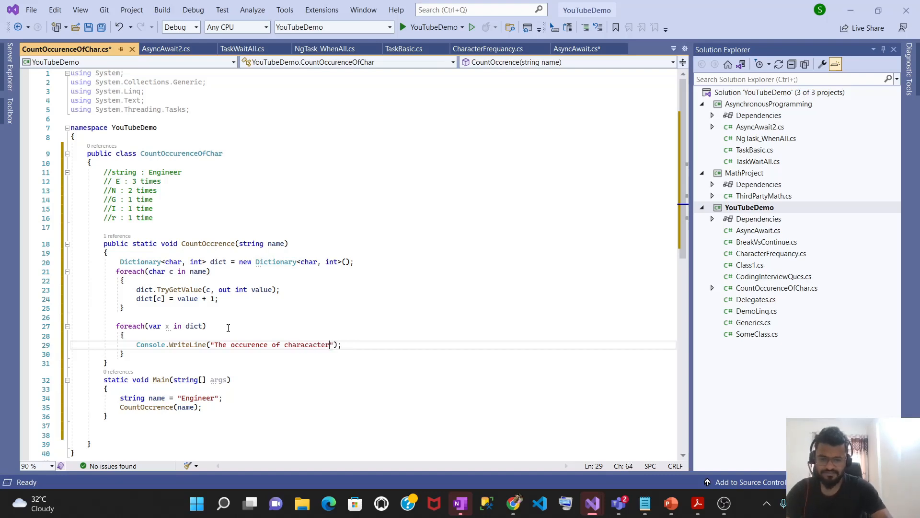
type(":")
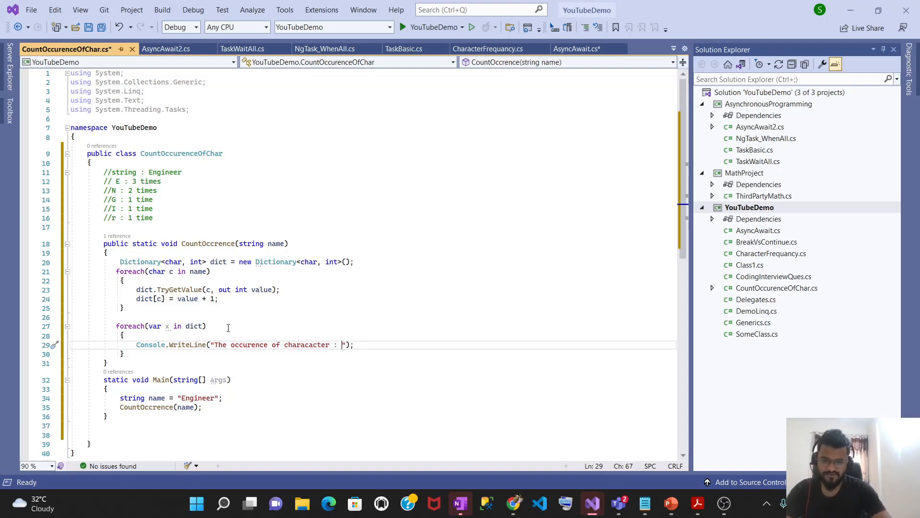
type("{")
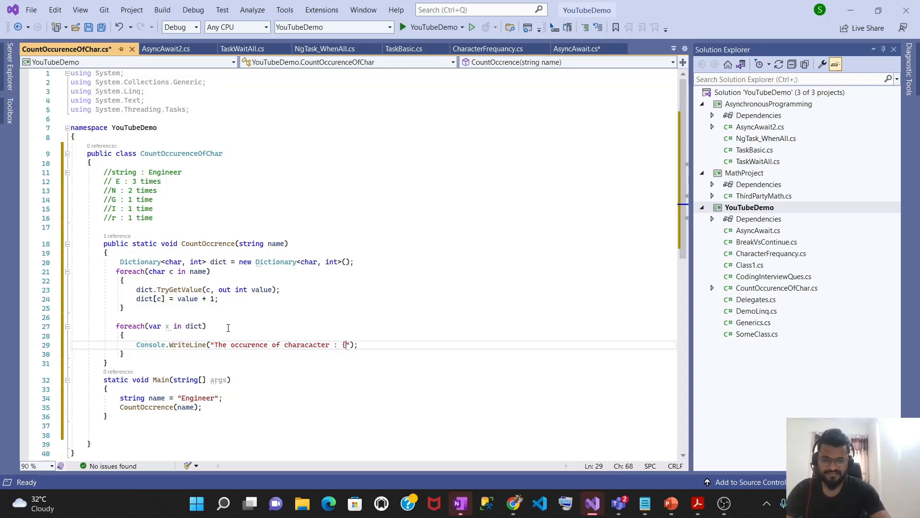
type("}")
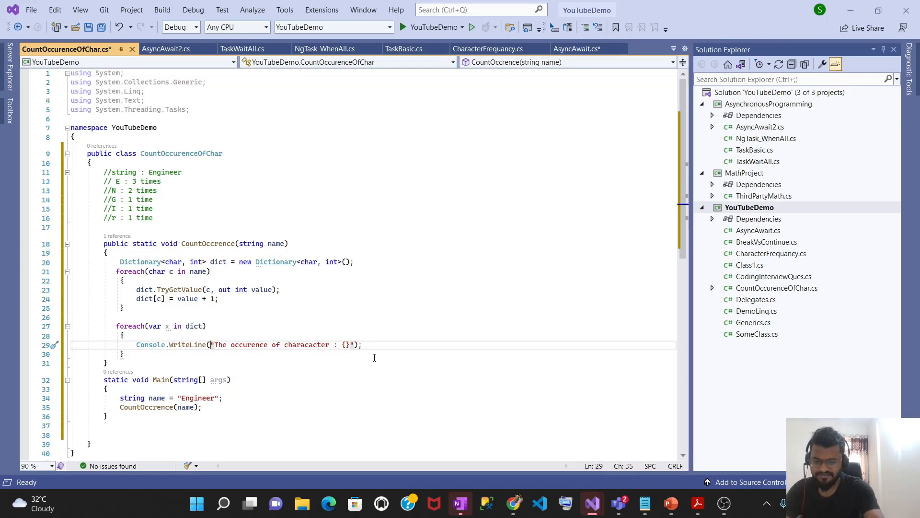
- Interpolate x.Key and x.Value into the message and add Console.ReadLine() after the loop
type("$")
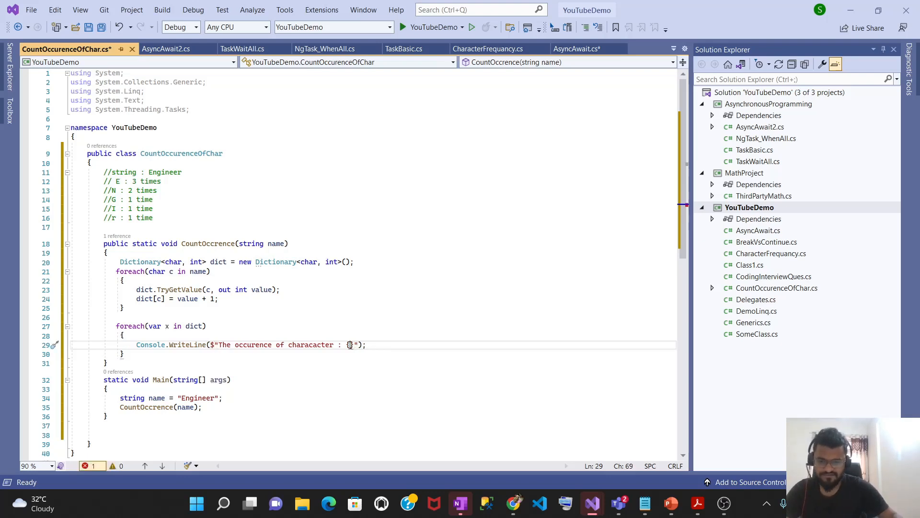
type("x.key")
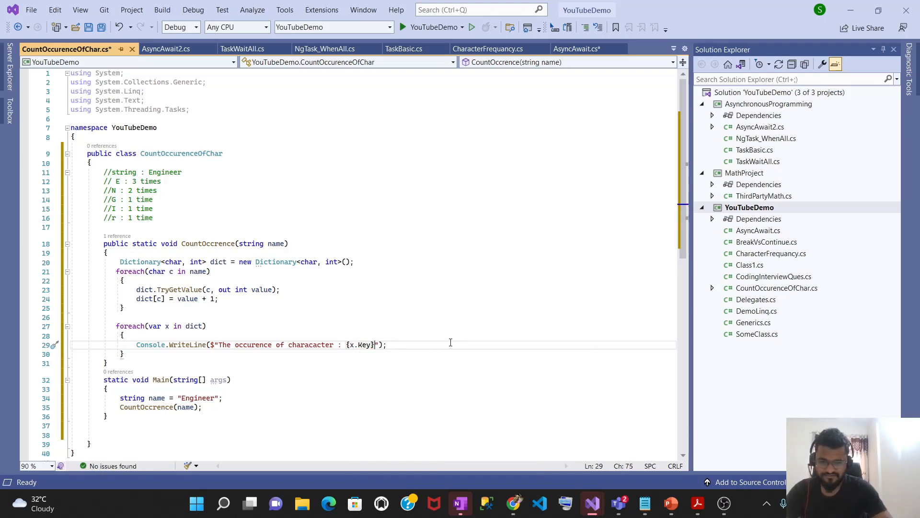
type("is :")
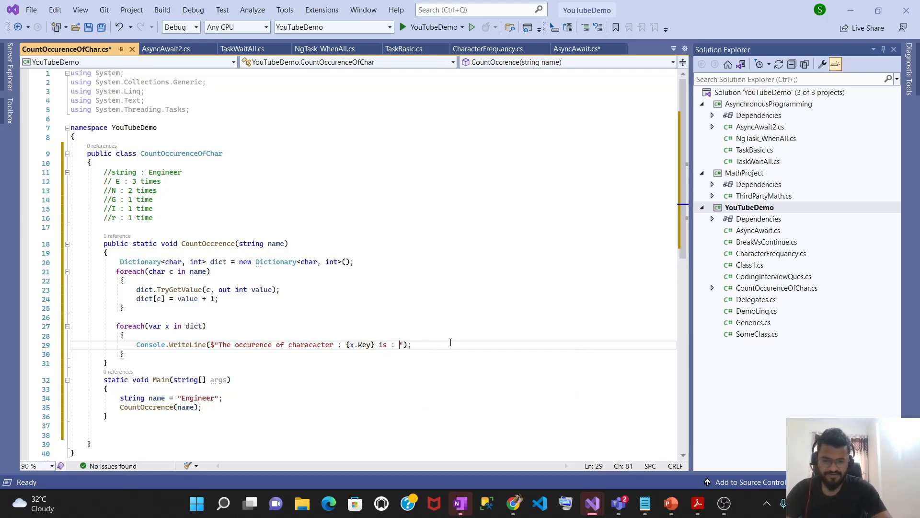
type("{}")
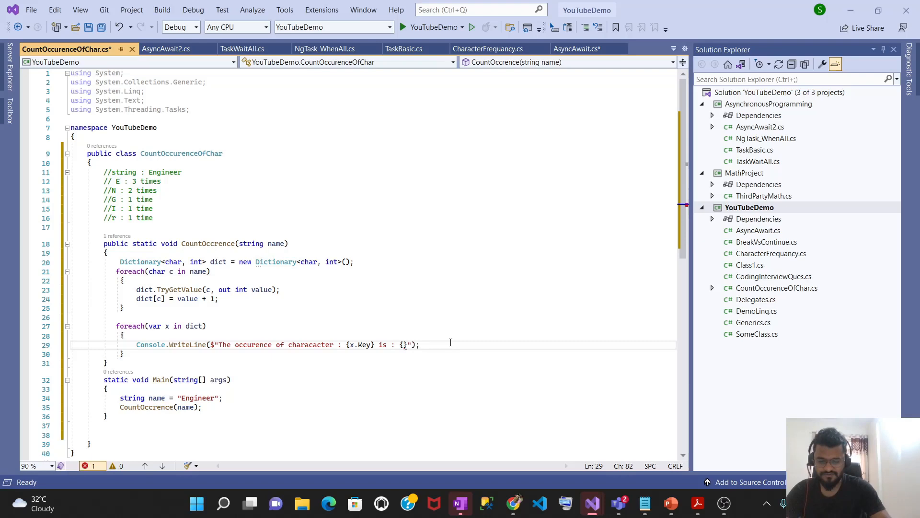
type("x.Value")
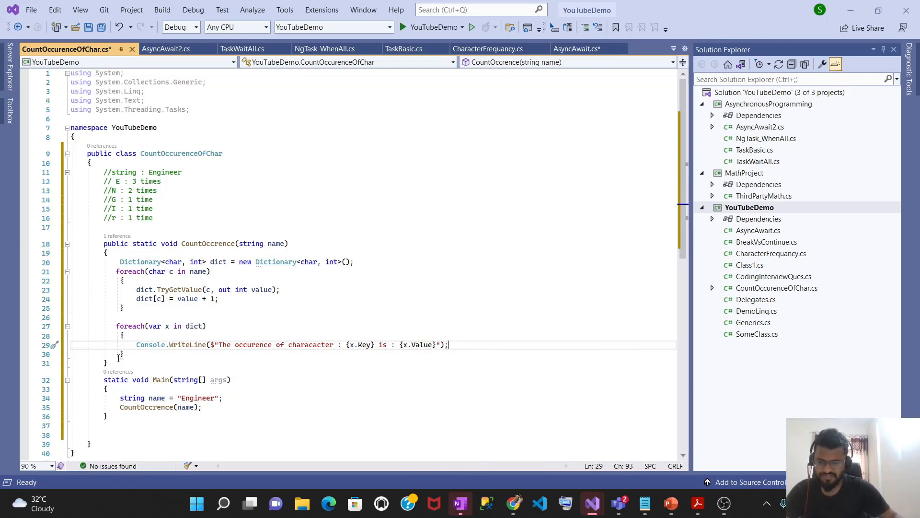
type("Console.")
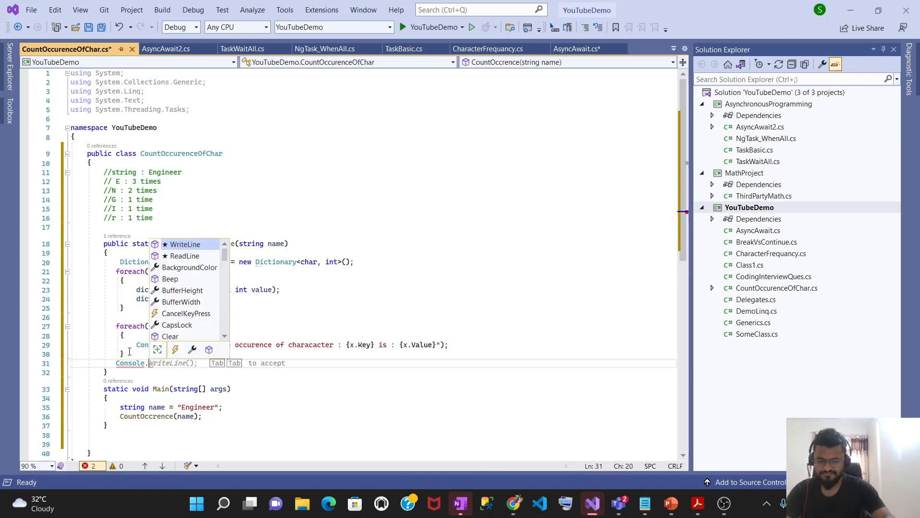
type("ReadLine();")
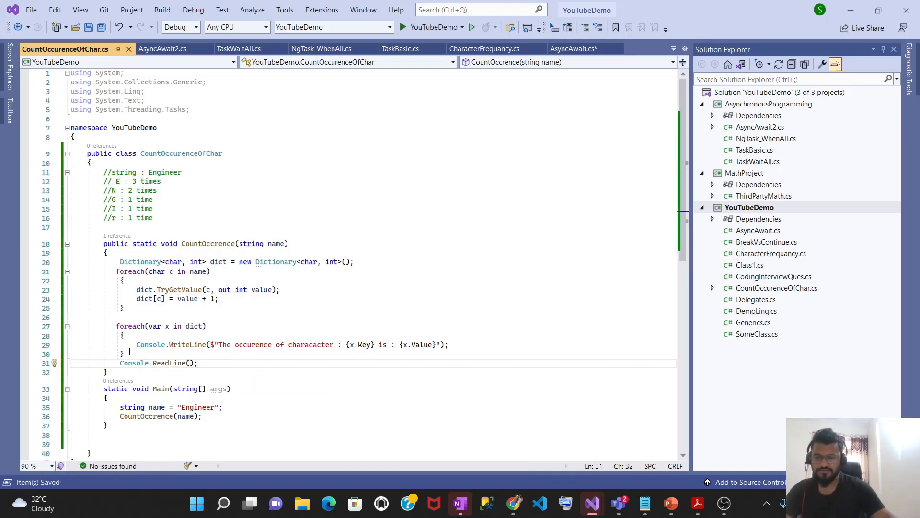
- Run the program, showing E 1, n 2, e 2 counted separately, then close it
scroll("down", 3)
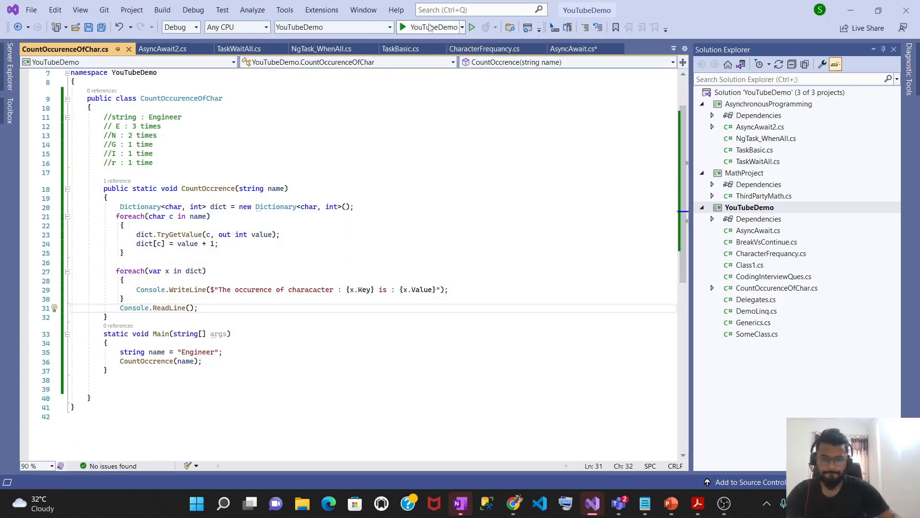
left_click(428, 27)
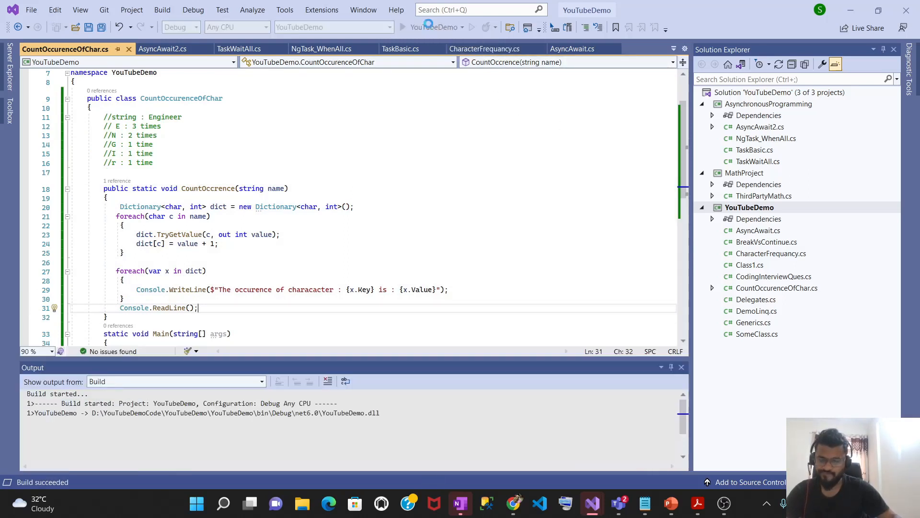
left_click(402, 27)
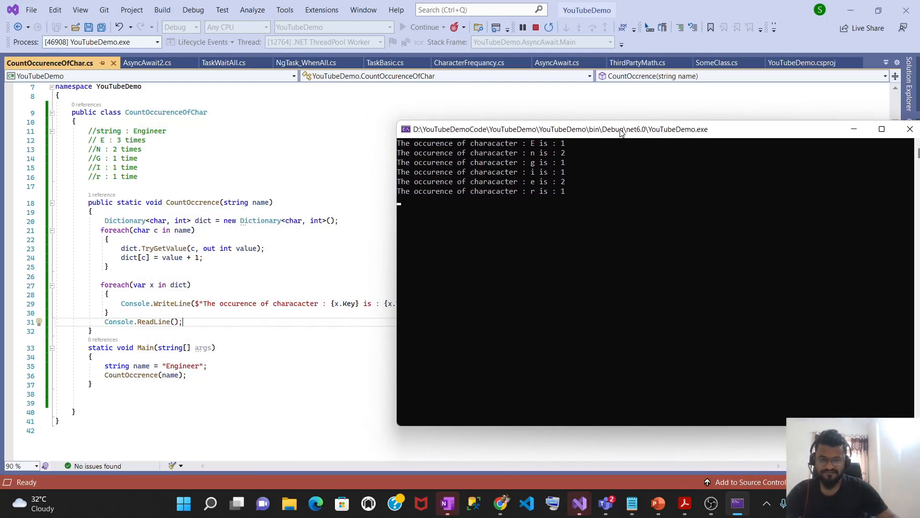
mouse_move(587, 143)
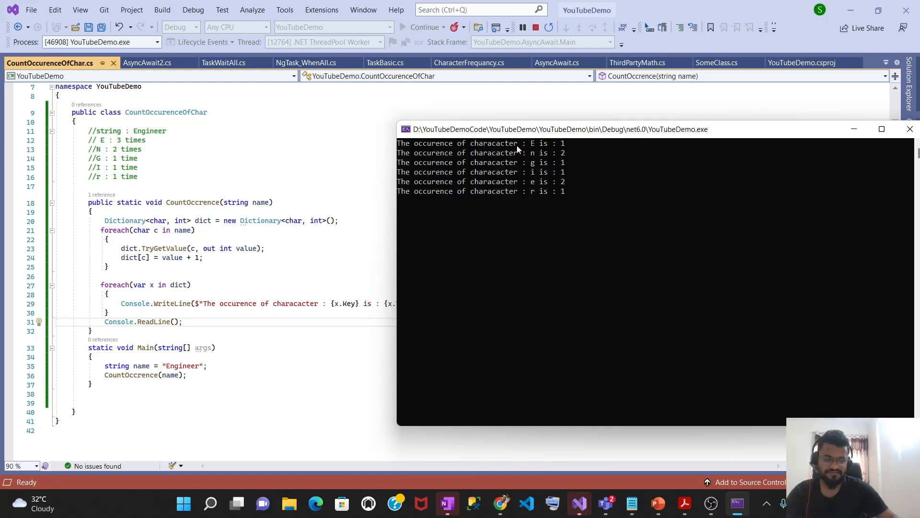
mouse_move(535, 185)
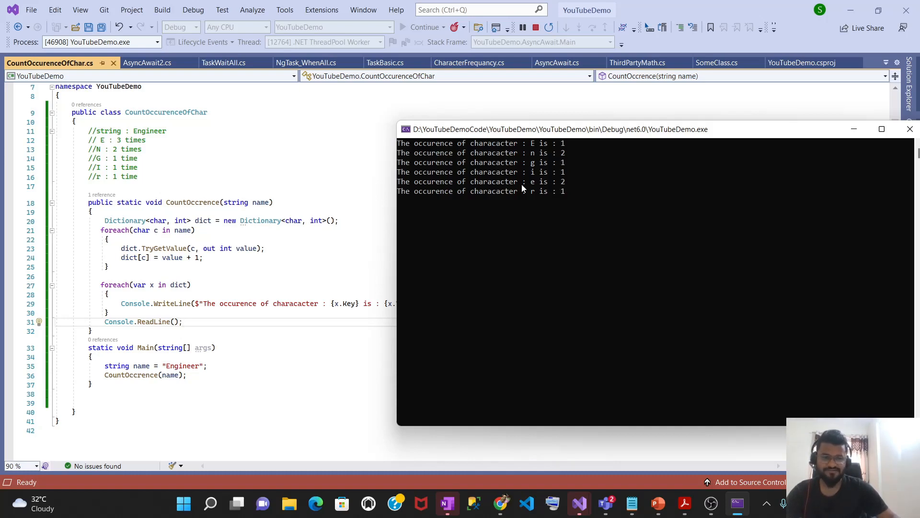
mouse_move(502, 99)
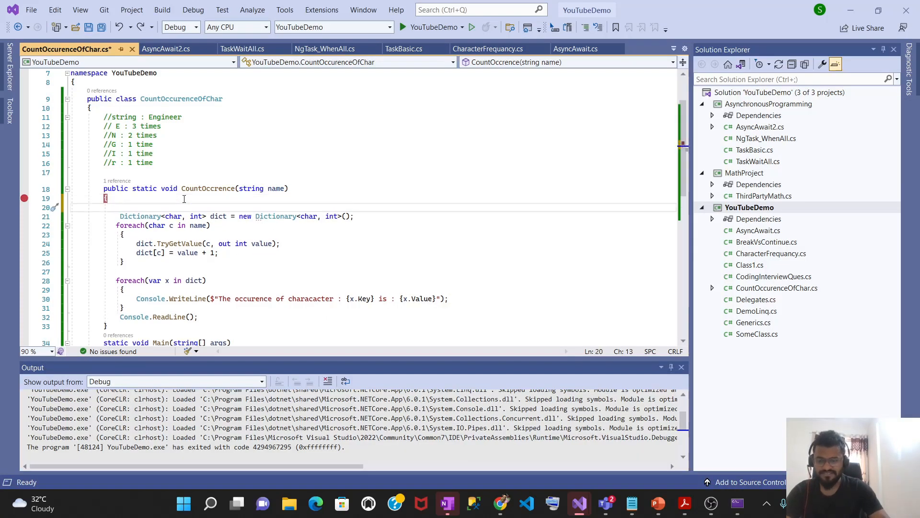
- Store name.ToUpper() in newName, save, and make the counting loop iterate newName
type("string [] words = name.Split(new char[]")
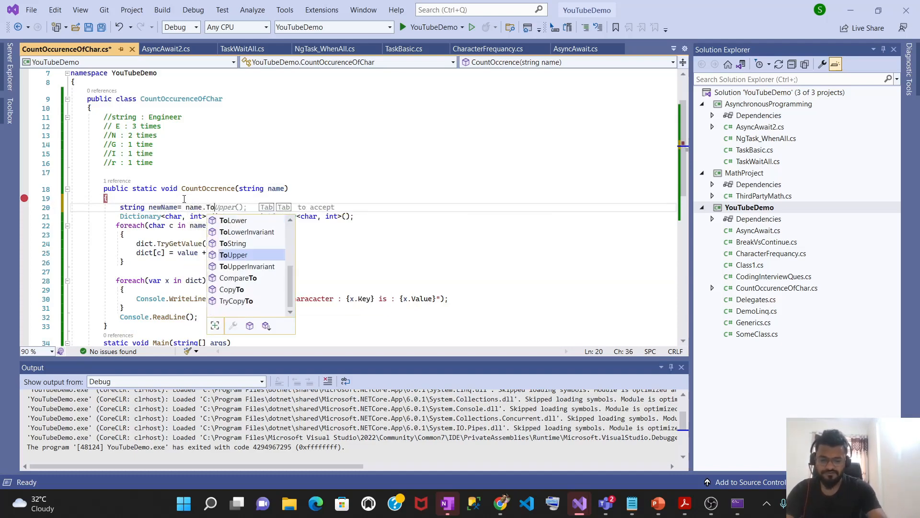
key("Tab")
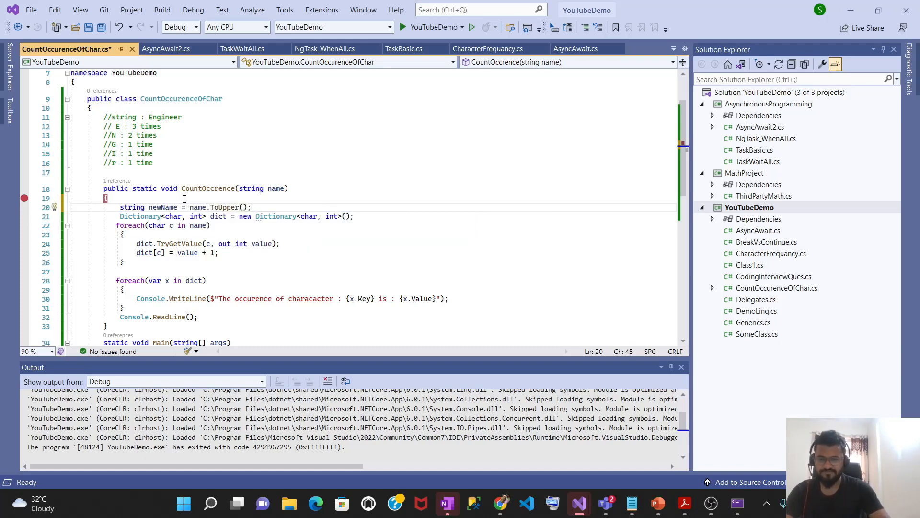
key("ctrl+s")
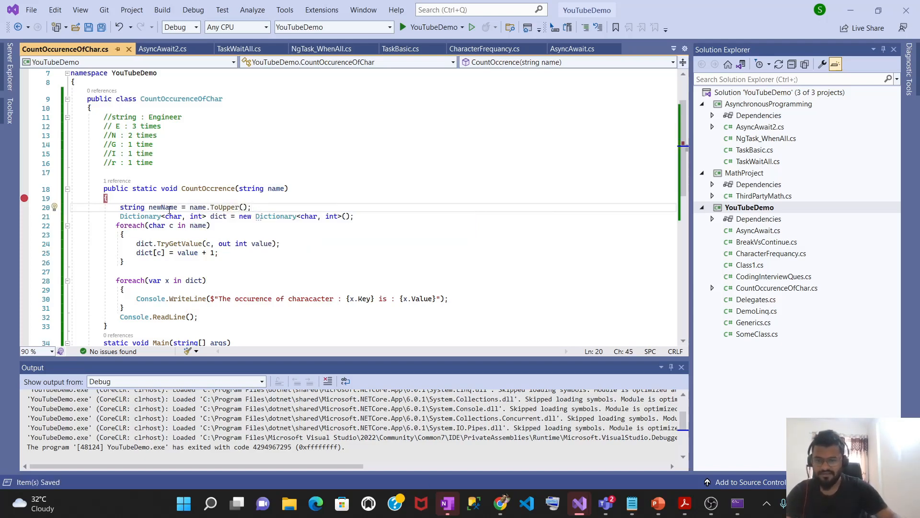
double_click(163, 206)
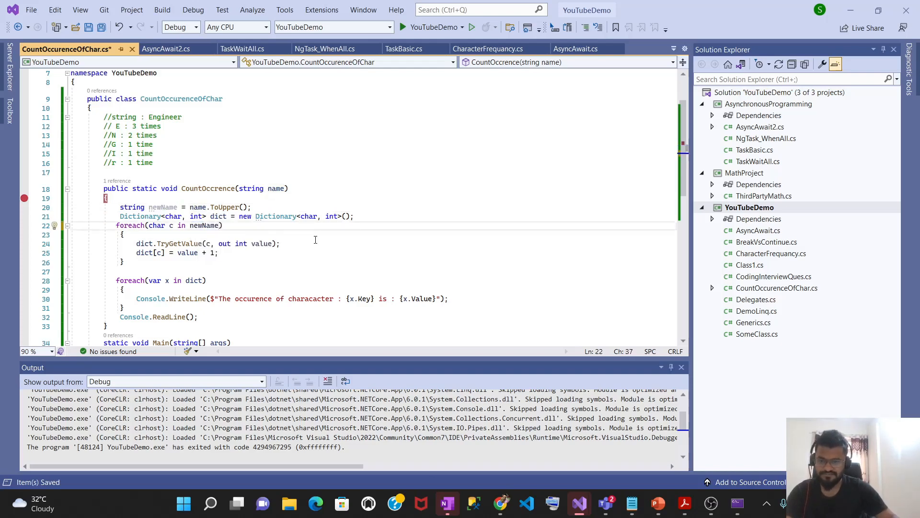
scroll("down", 3)
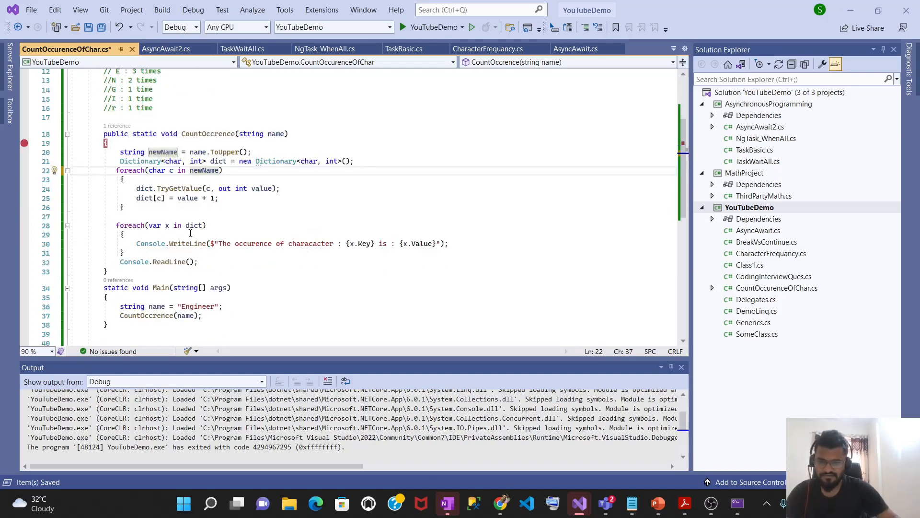
double_click(205, 170)
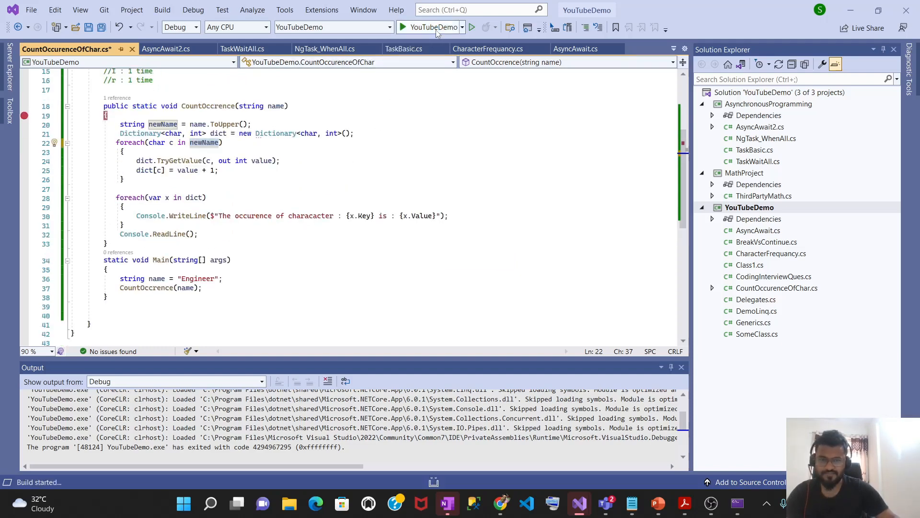
- Rerun past the breakpoint, getting E 3, N 2, and G, I, R once each
left_click(404, 27)
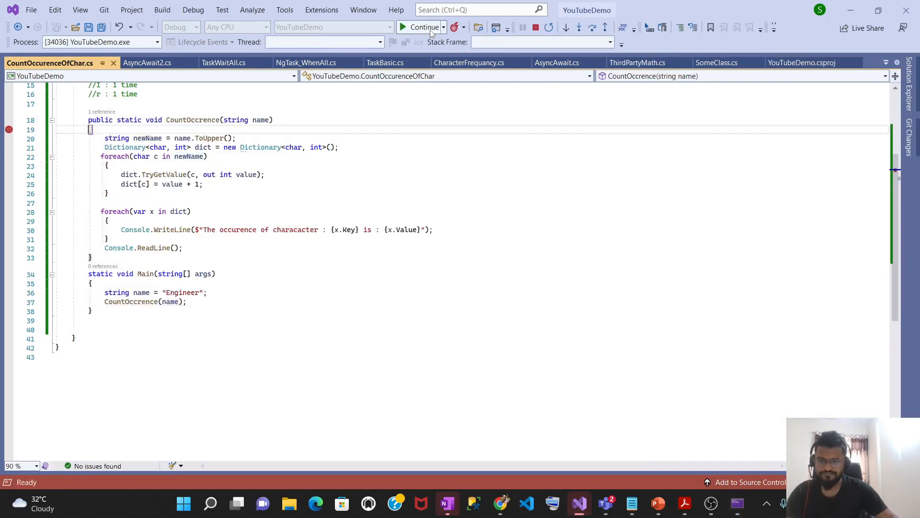
left_click(421, 27)
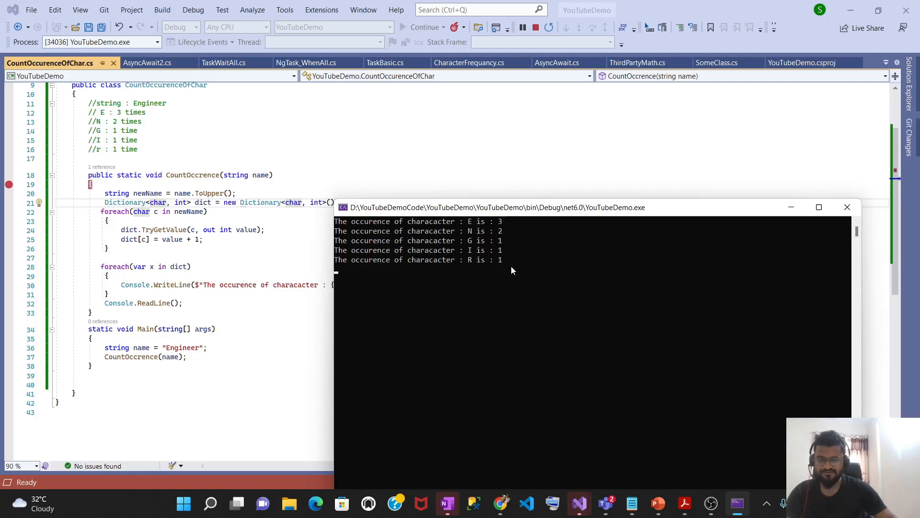
mouse_move(418, 145)
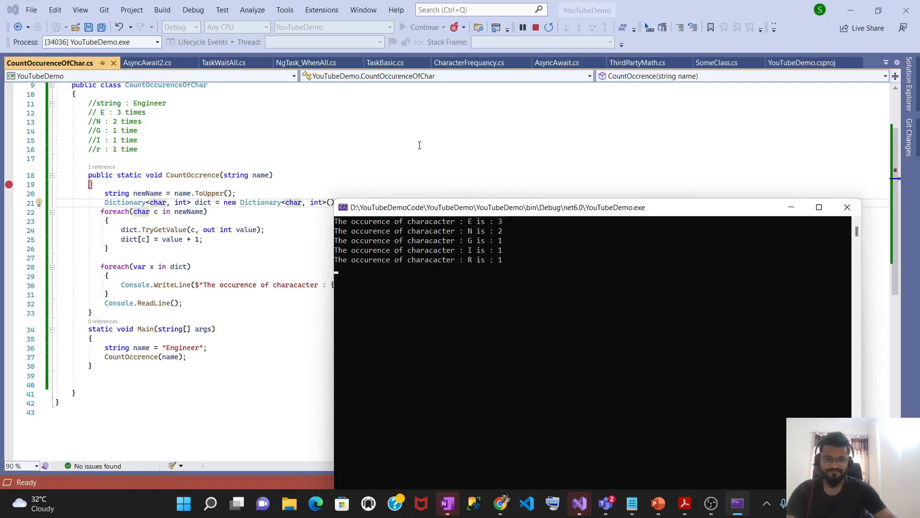